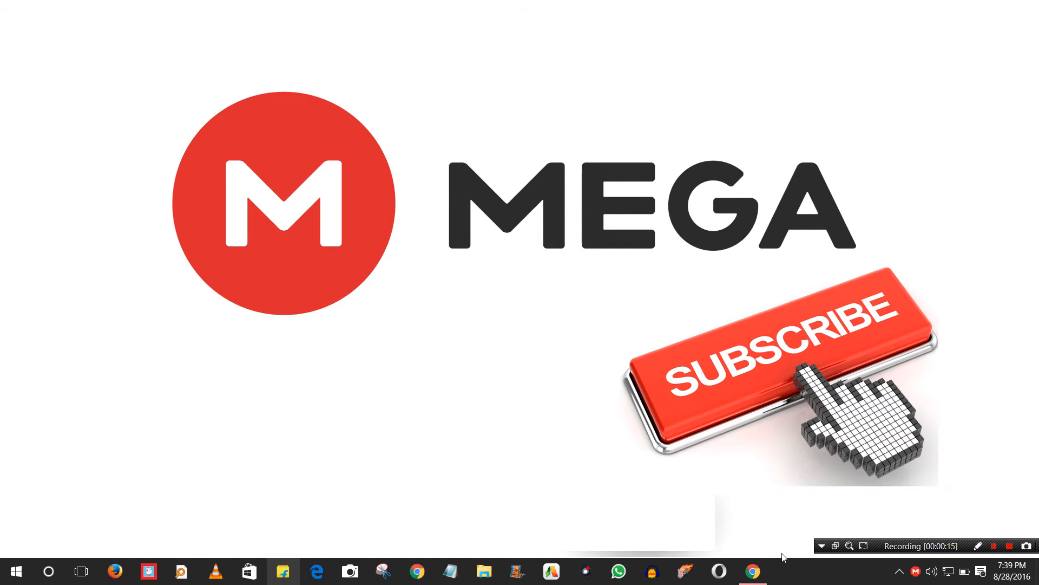
Step: Open a new Chrome tab and go to mega.nz
{"action": "left_click", "coordinate": [752, 571]}
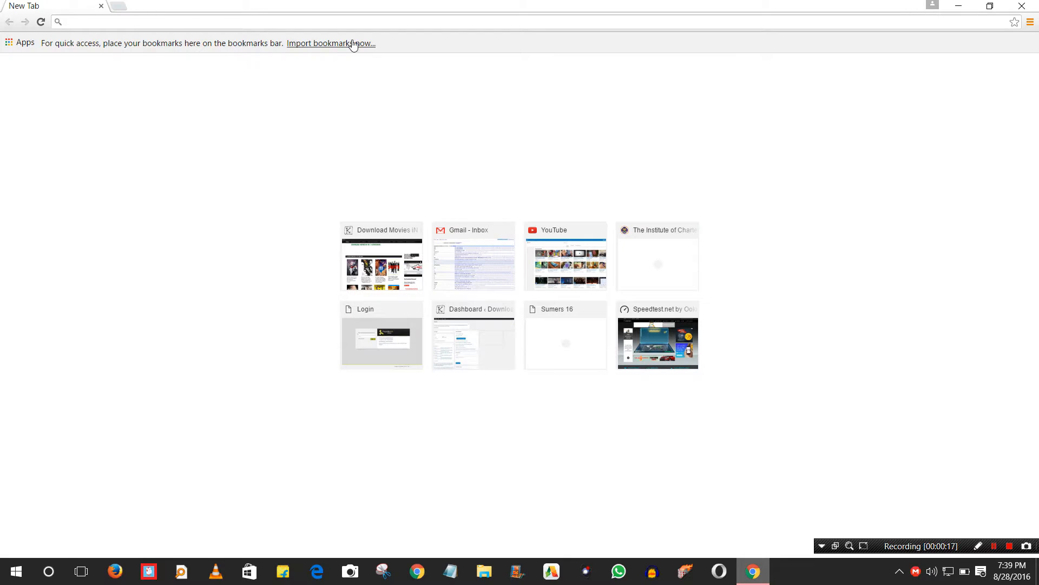
{"action": "type", "text": "mega.nz"}
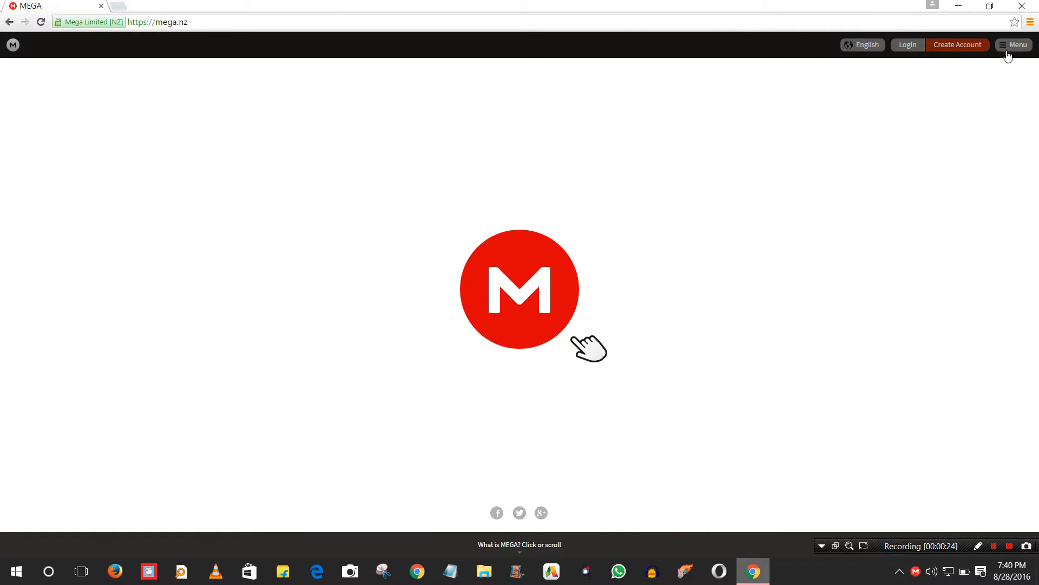
Step: Choose Sync Client from the MEGA site's Menu under Apps
{"action": "left_click", "coordinate": [1012, 44]}
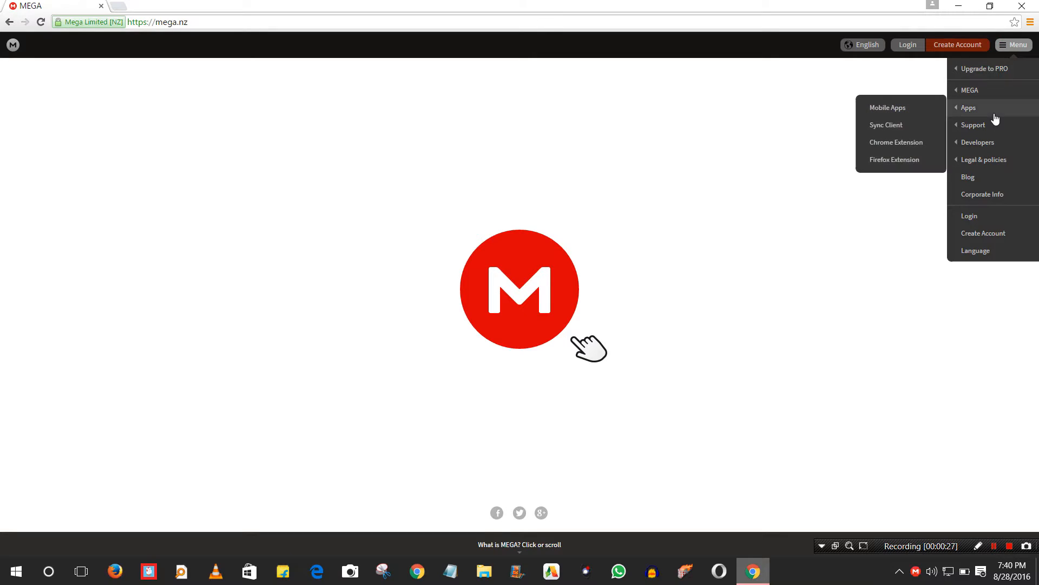
{"action": "mouse_move", "coordinate": [886, 125]}
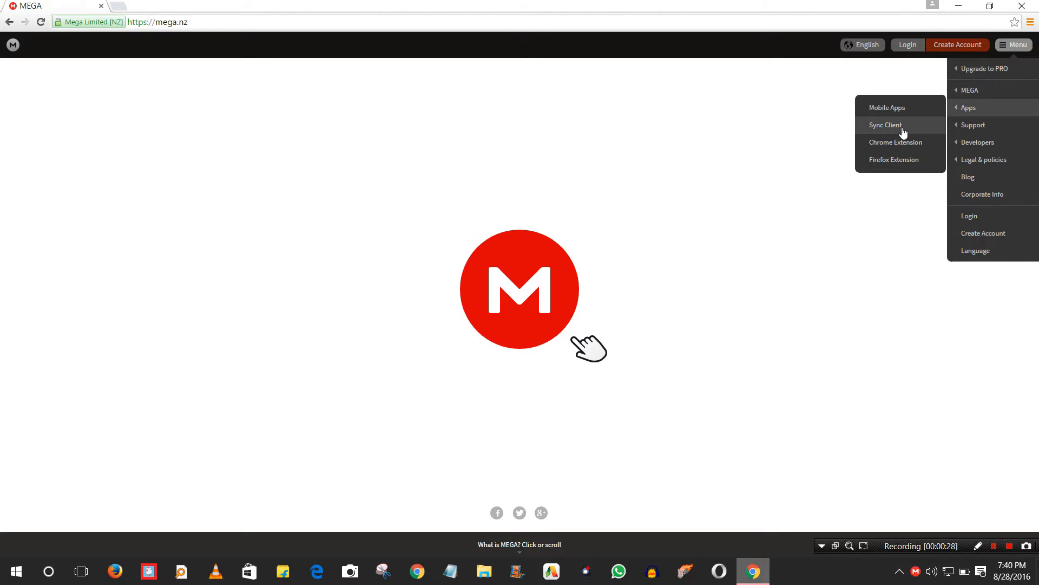
{"action": "left_click", "coordinate": [885, 124]}
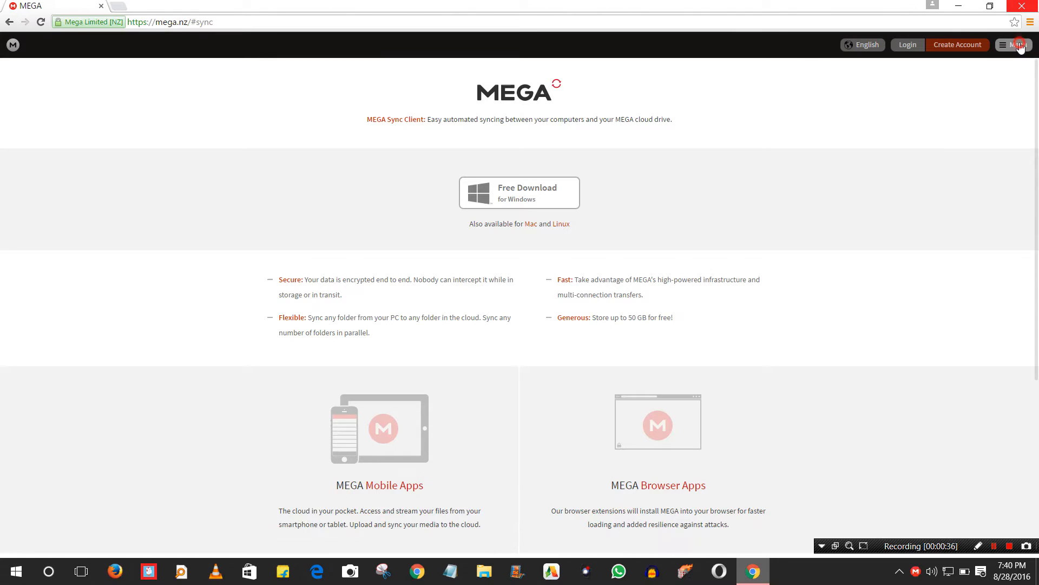
Step: Dismiss the site menu and request the free Windows download of MEGA Sync Client
{"action": "left_click", "coordinate": [1013, 44]}
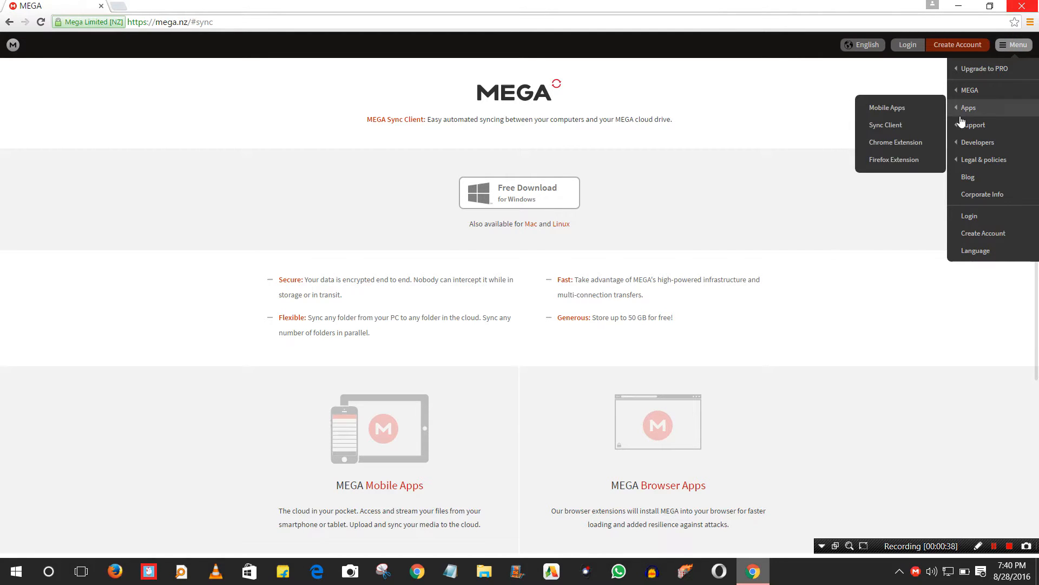
{"action": "mouse_move", "coordinate": [896, 141]}
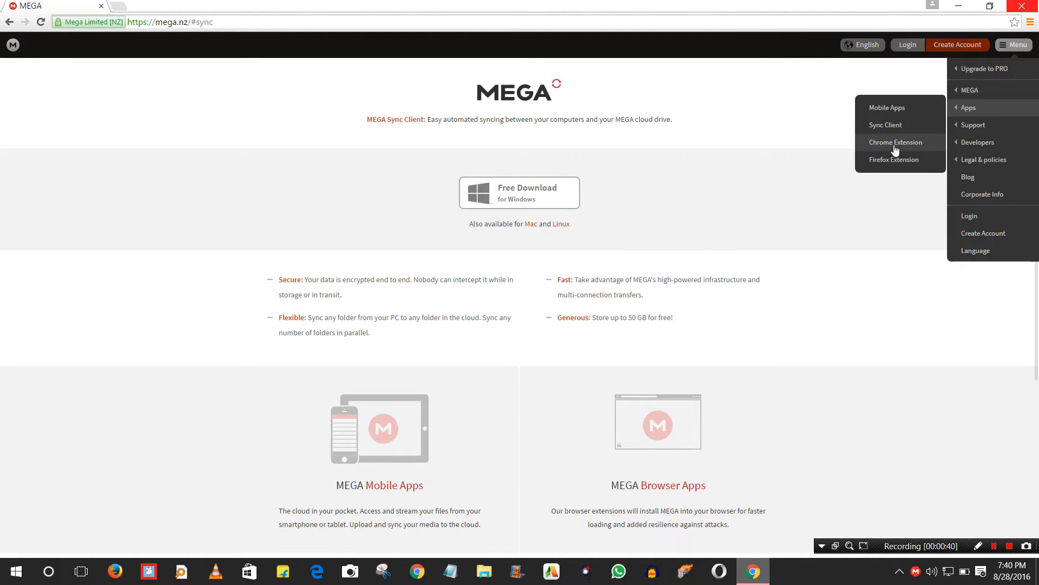
{"action": "mouse_move", "coordinate": [846, 184]}
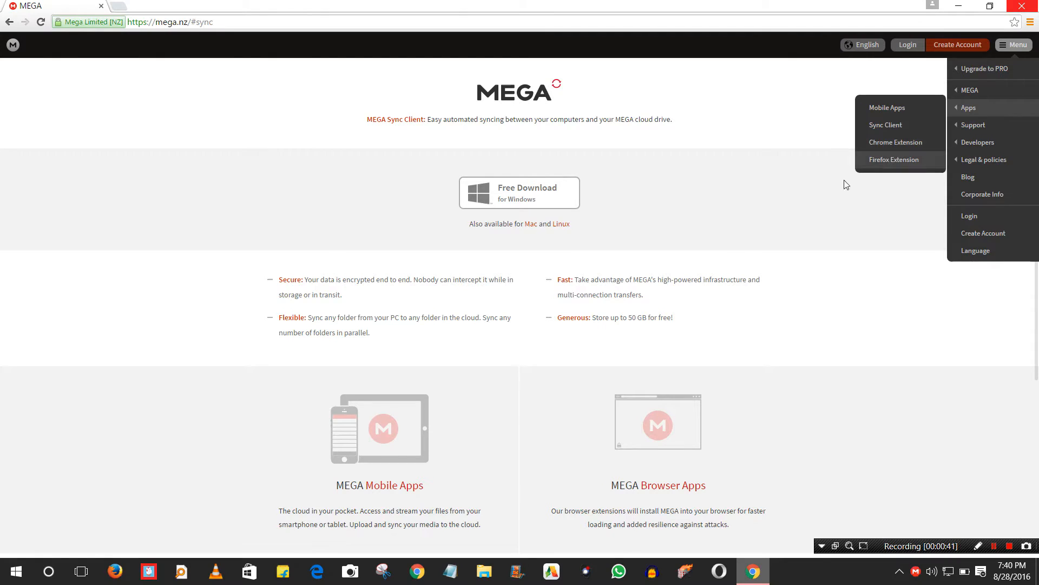
{"action": "left_click", "coordinate": [648, 204]}
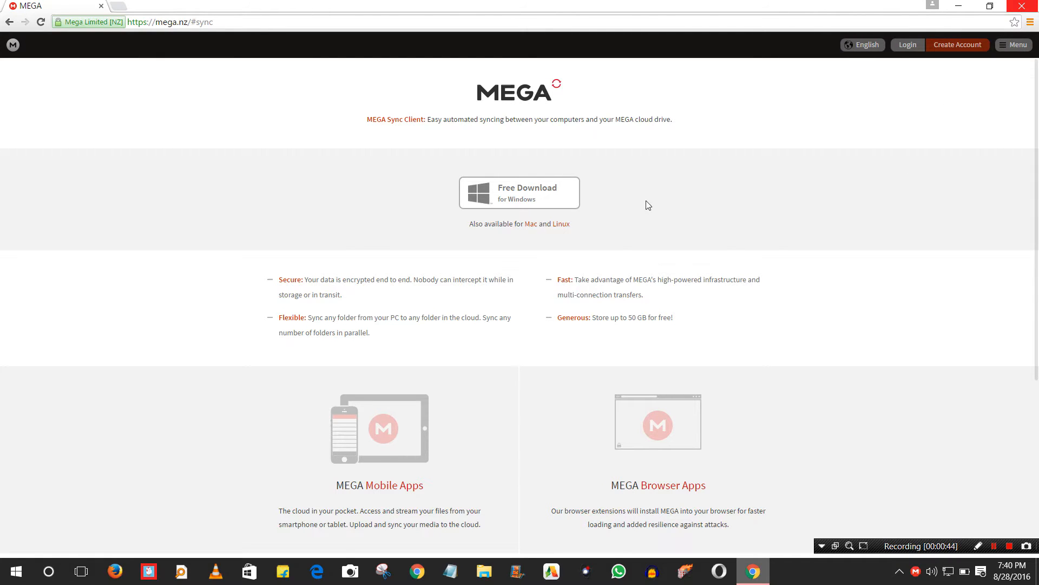
{"action": "left_click", "coordinate": [520, 193]}
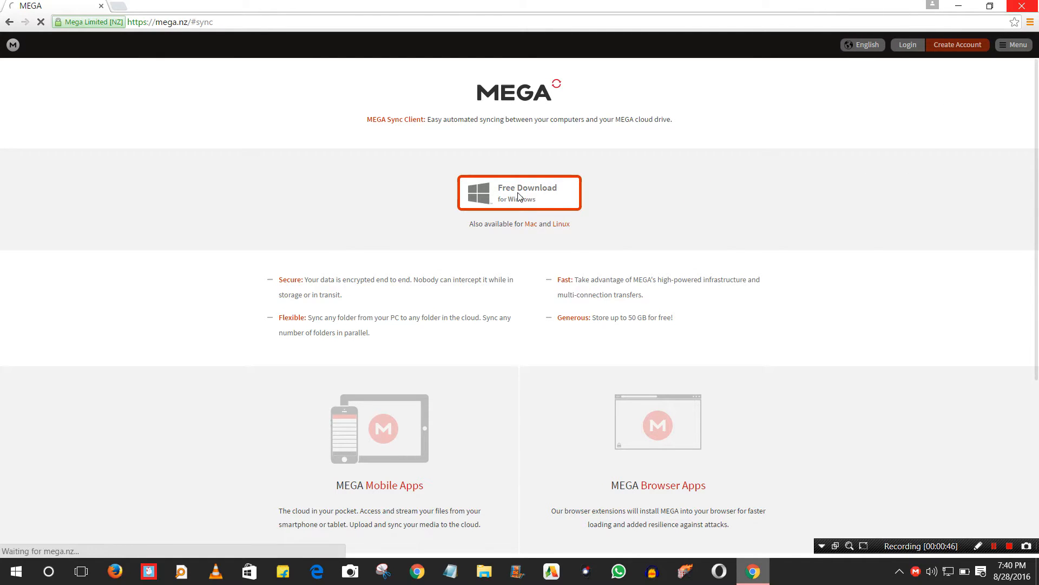
{"action": "left_click", "coordinate": [519, 193]}
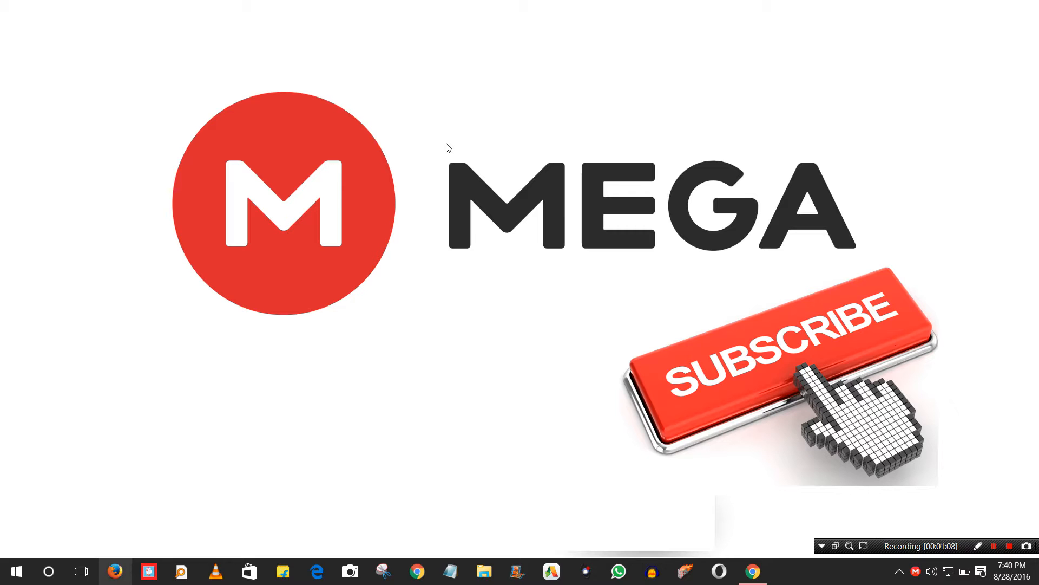
{"action": "left_click", "coordinate": [900, 572]}
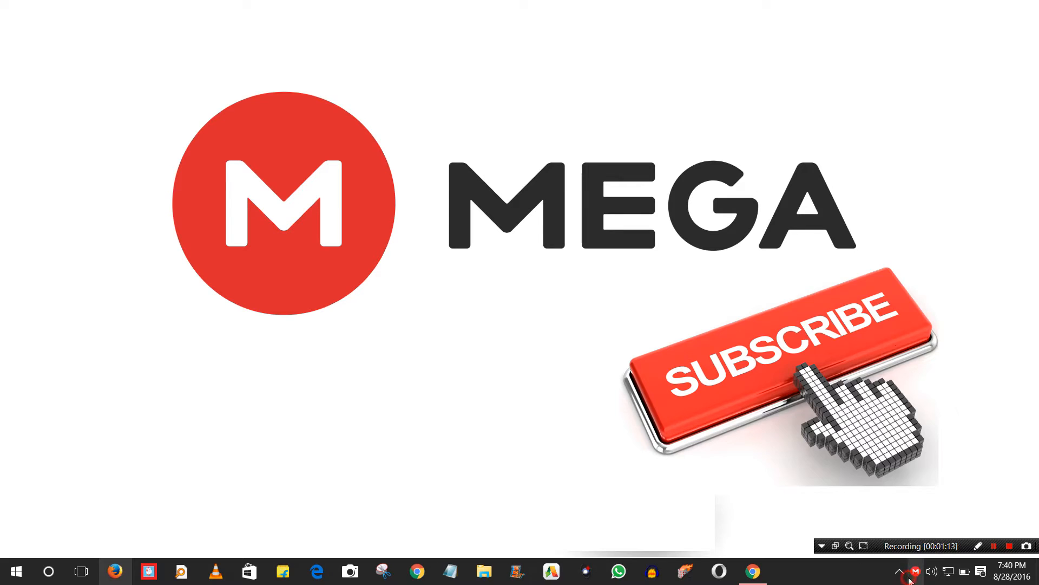
{"action": "left_click", "coordinate": [915, 570]}
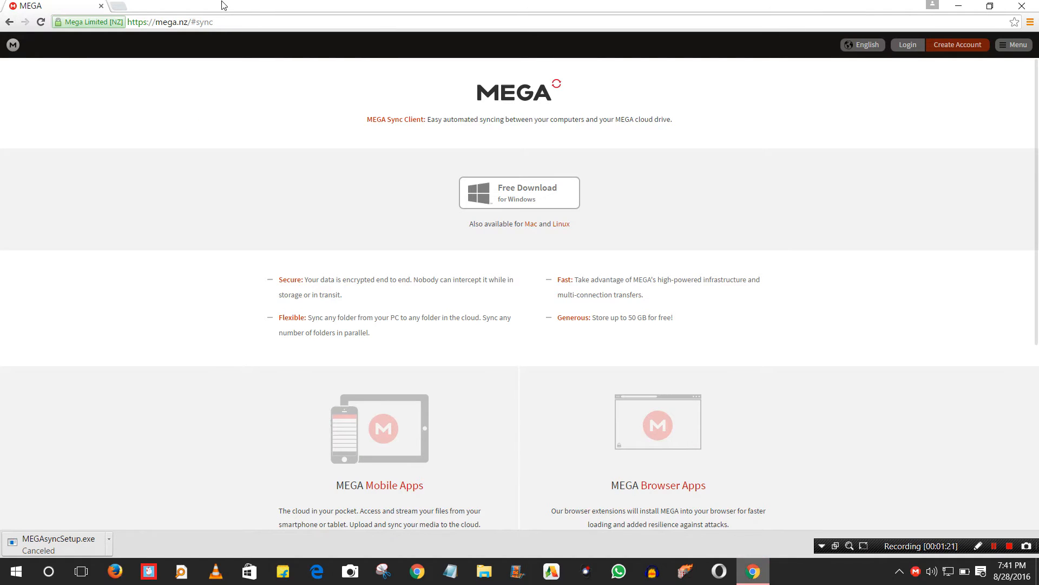
Step: Open the previously visited mega.nz link for the 484.8 MB Jungle Book audio file
{"action": "left_click", "coordinate": [169, 21]}
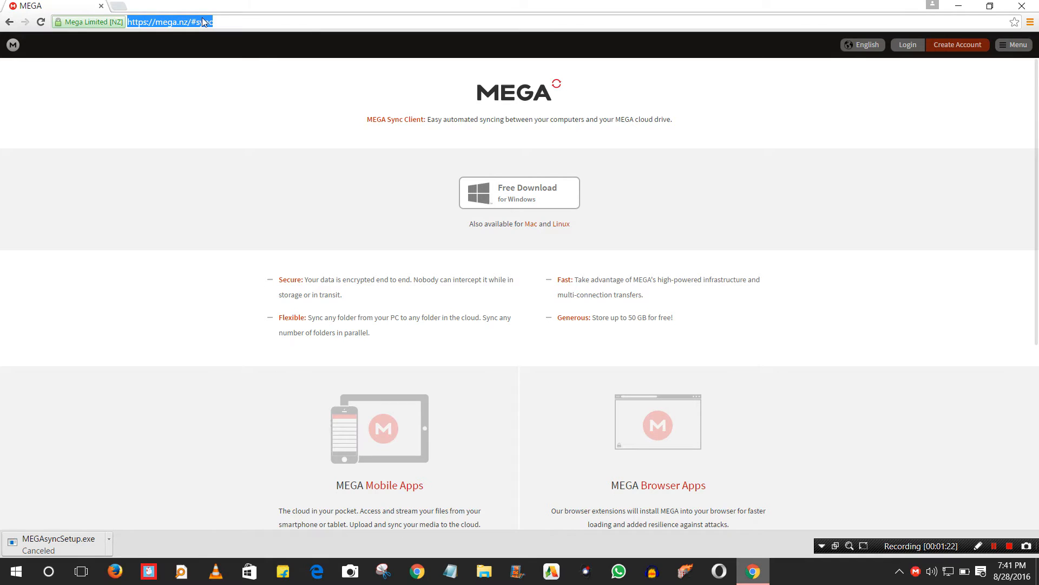
{"action": "type", "text": "mega.nz"}
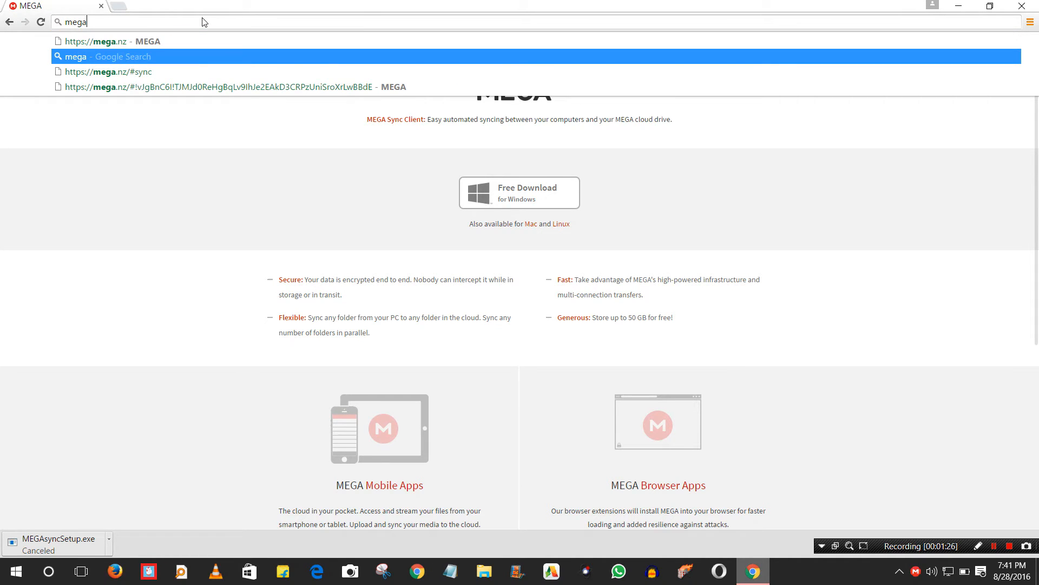
{"action": "left_click", "coordinate": [233, 87]}
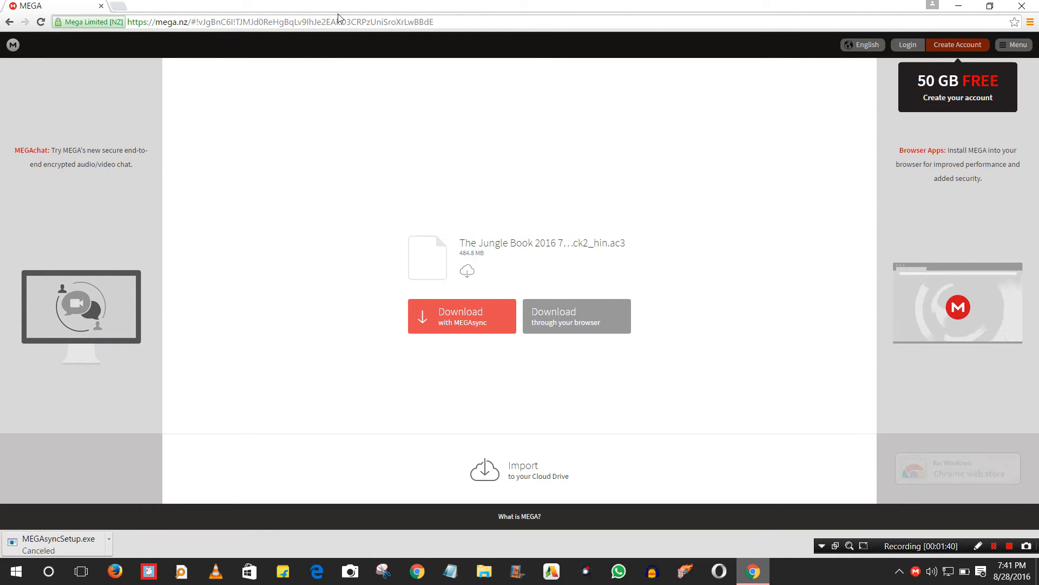
{"action": "left_click", "coordinate": [279, 22]}
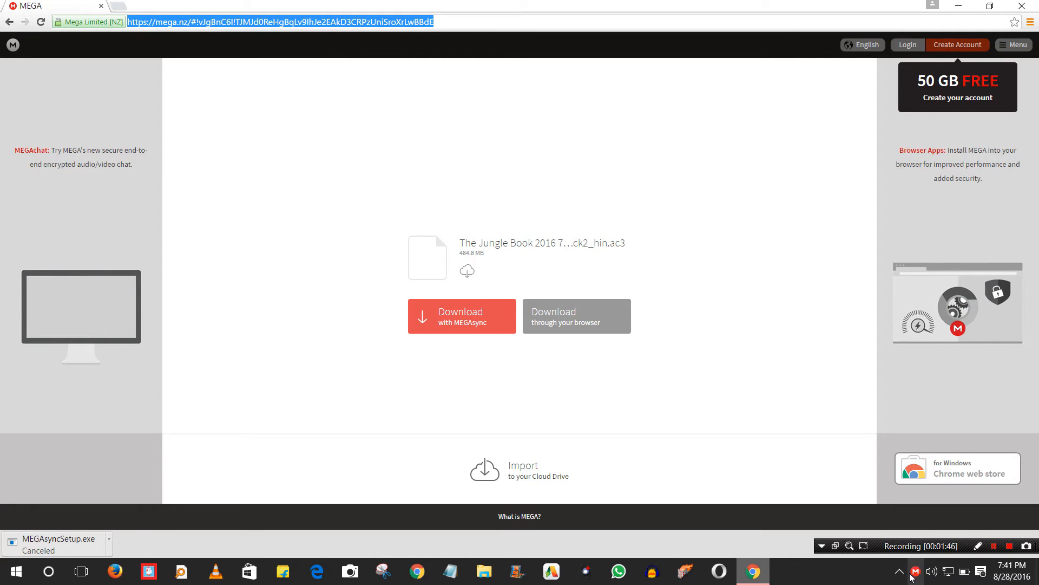
Step: Open the MEGAsync panel from the system tray icon
{"action": "left_click", "coordinate": [915, 570]}
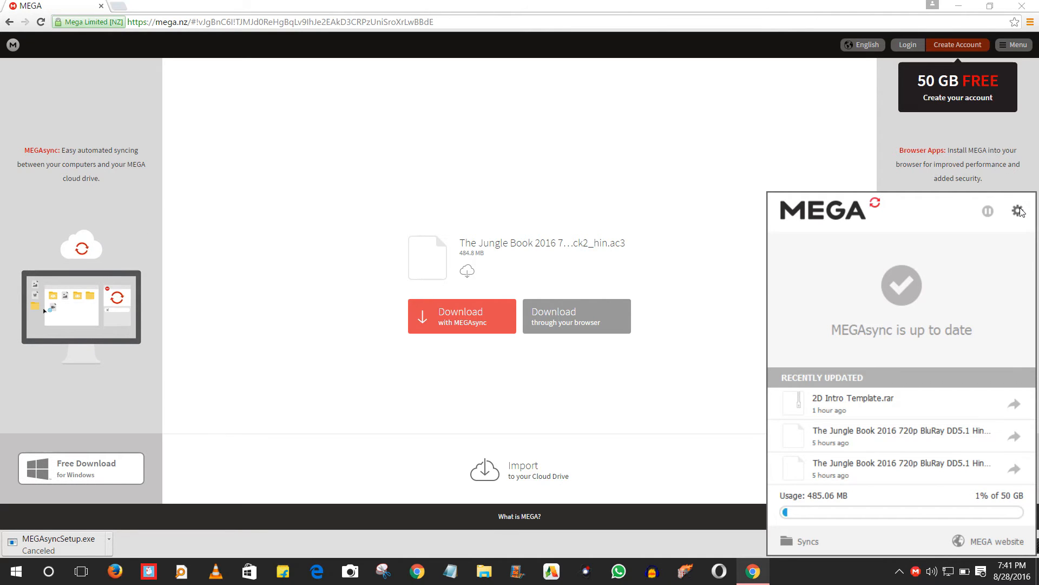
Step: Choose Import links from the MEGAsync gear menu and paste the Jungle Book link
{"action": "left_click", "coordinate": [1019, 211]}
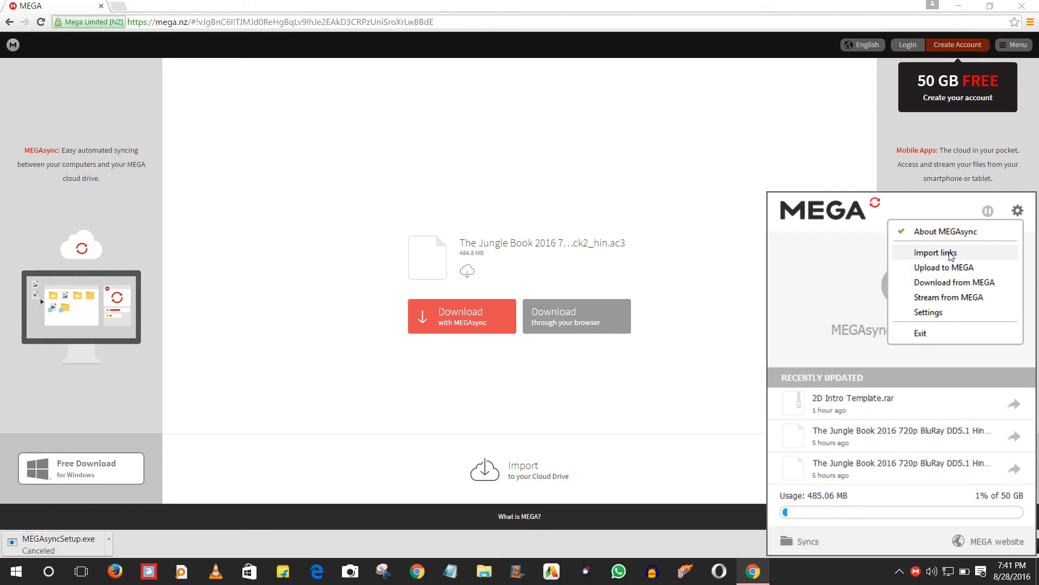
{"action": "left_click", "coordinate": [935, 252]}
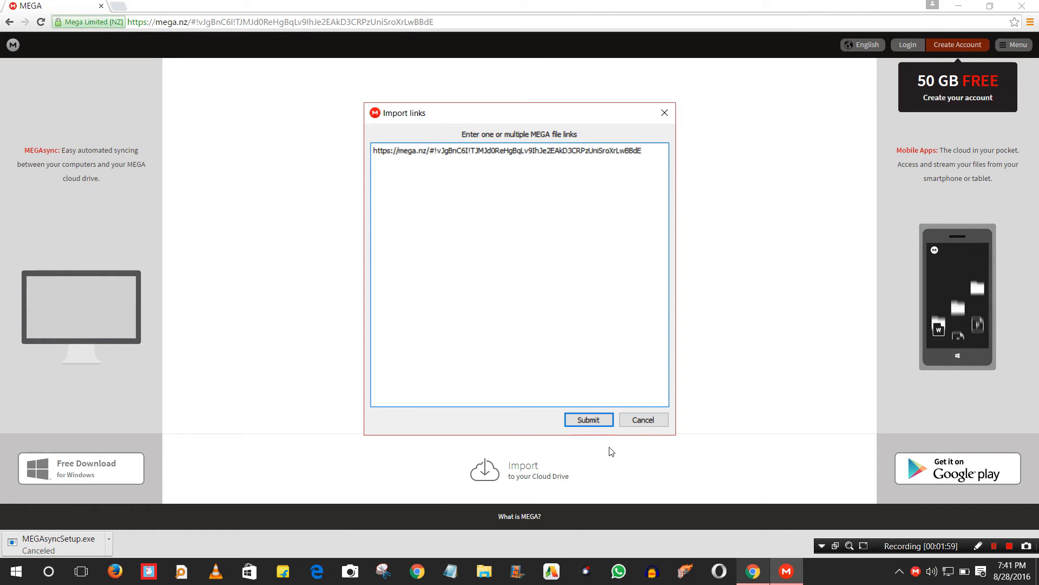
Step: Submit the link, confirm Download to my computer, and view transfer progress in MEGAsync
{"action": "left_click", "coordinate": [588, 419]}
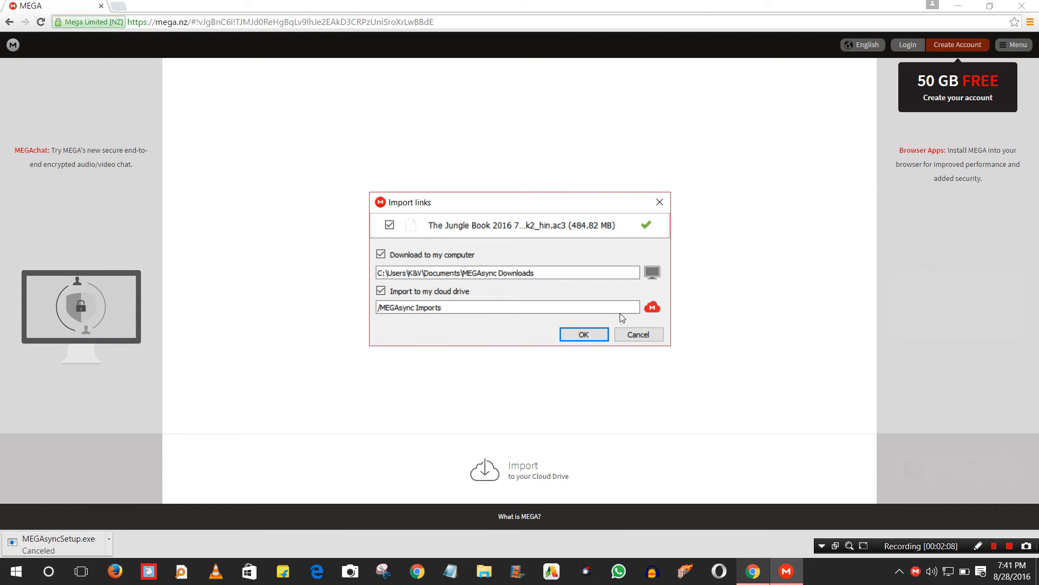
{"action": "left_click", "coordinate": [583, 333]}
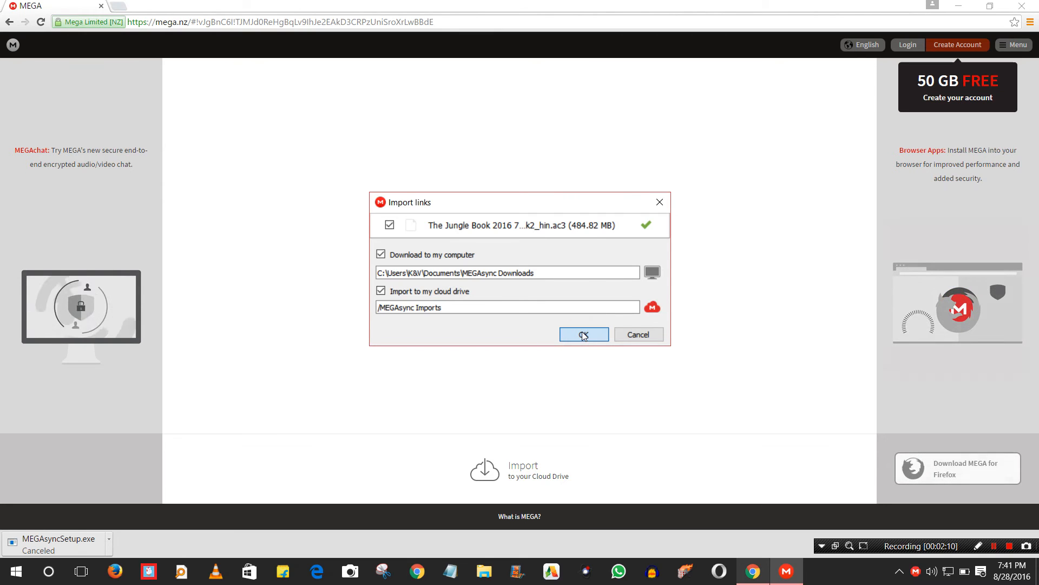
{"action": "left_click", "coordinate": [583, 333]}
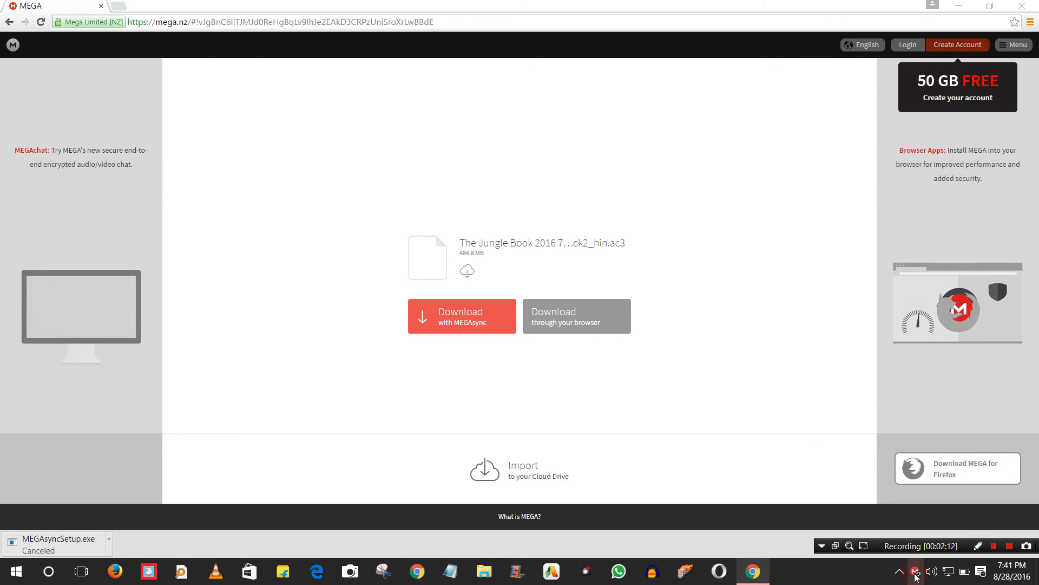
{"action": "left_click", "coordinate": [915, 570]}
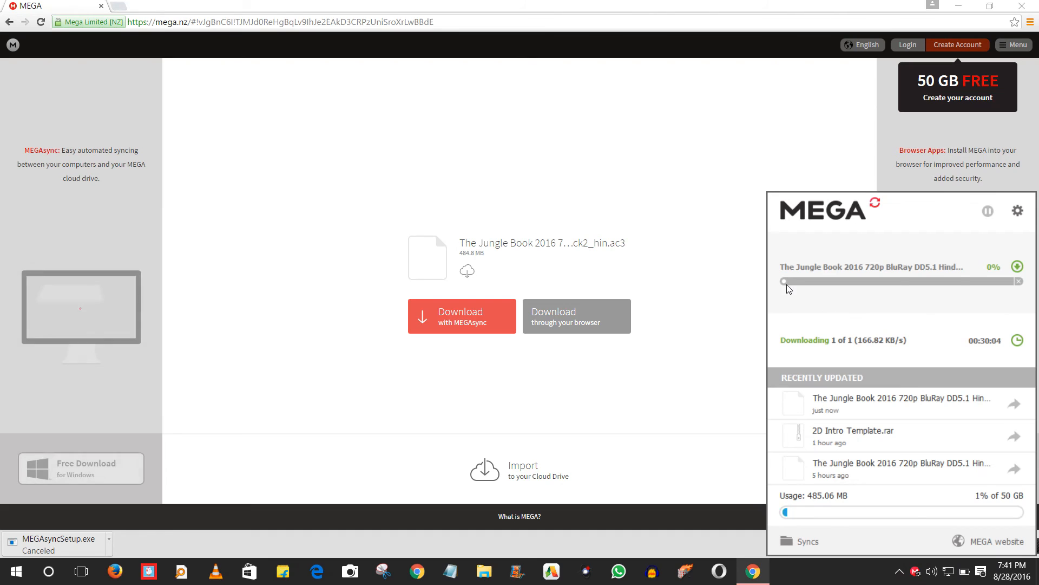